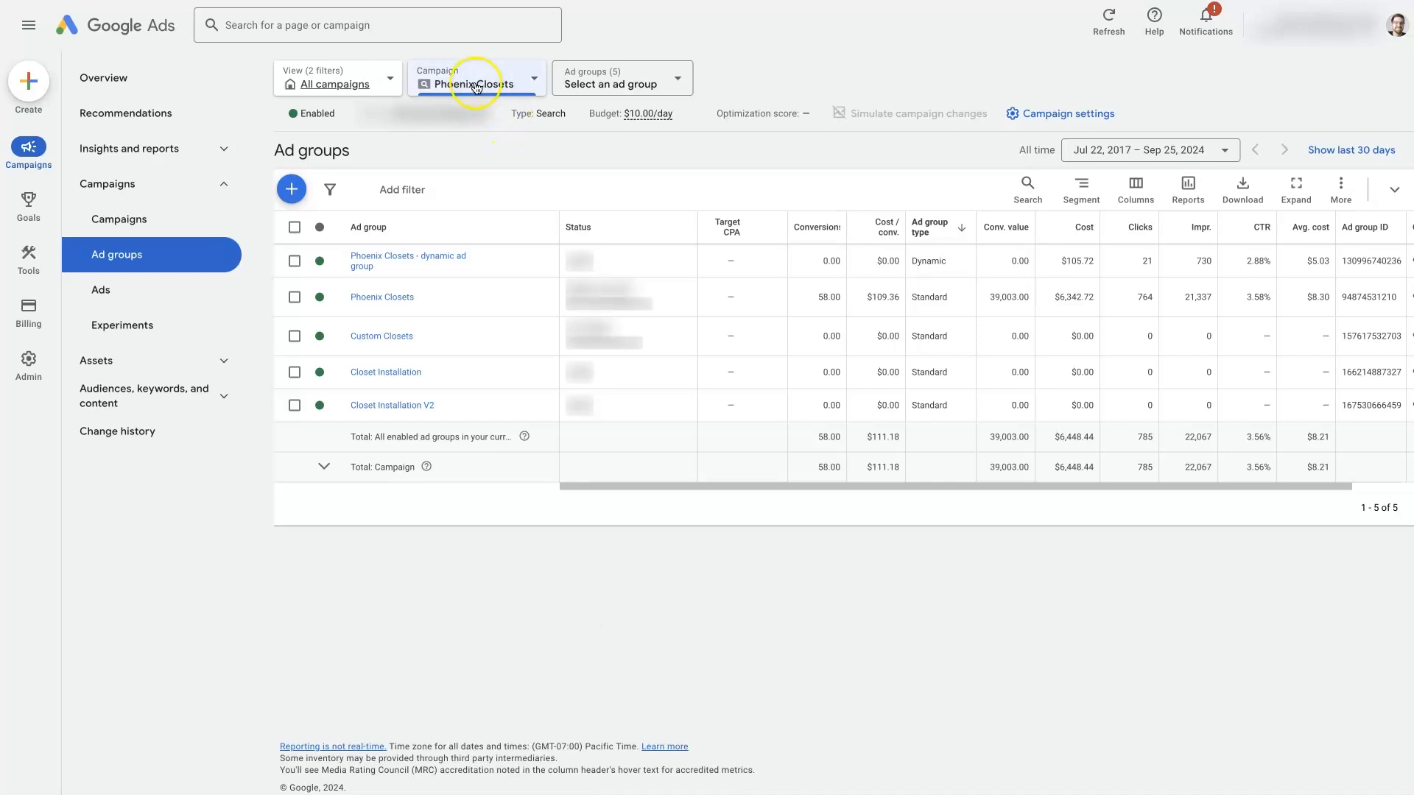
Step: Show the campaign's ad groups list from the campaigns navigation section
click(475, 78)
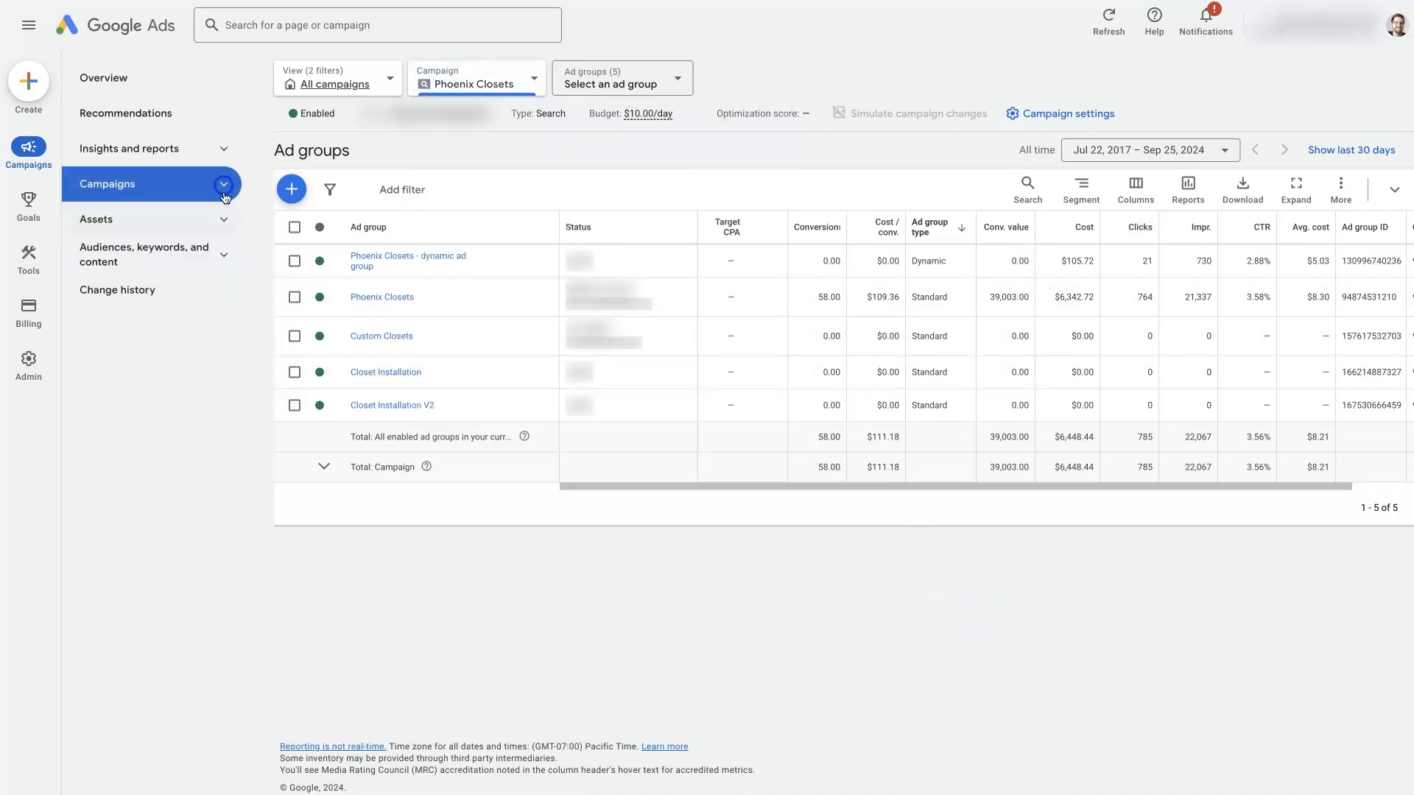
click(108, 185)
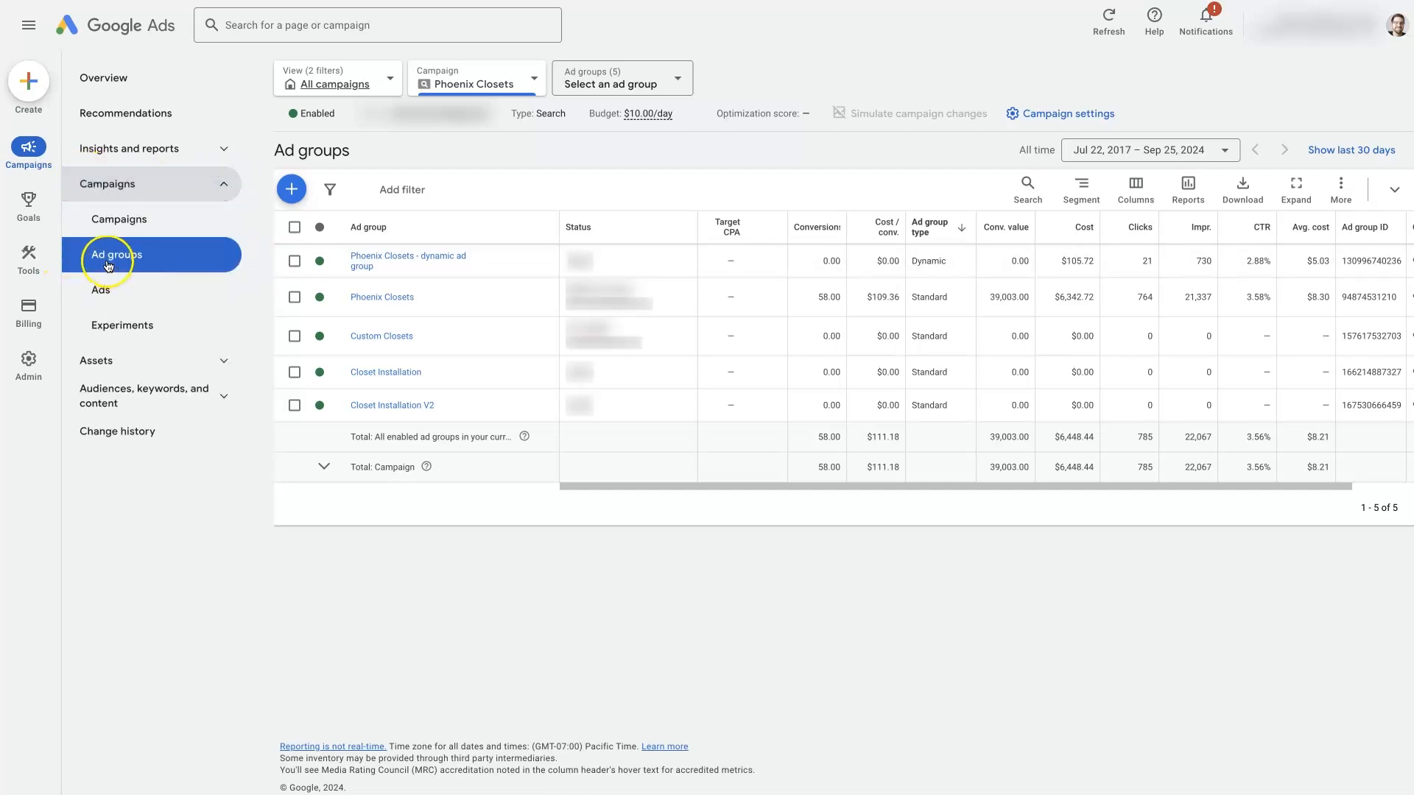
click(115, 254)
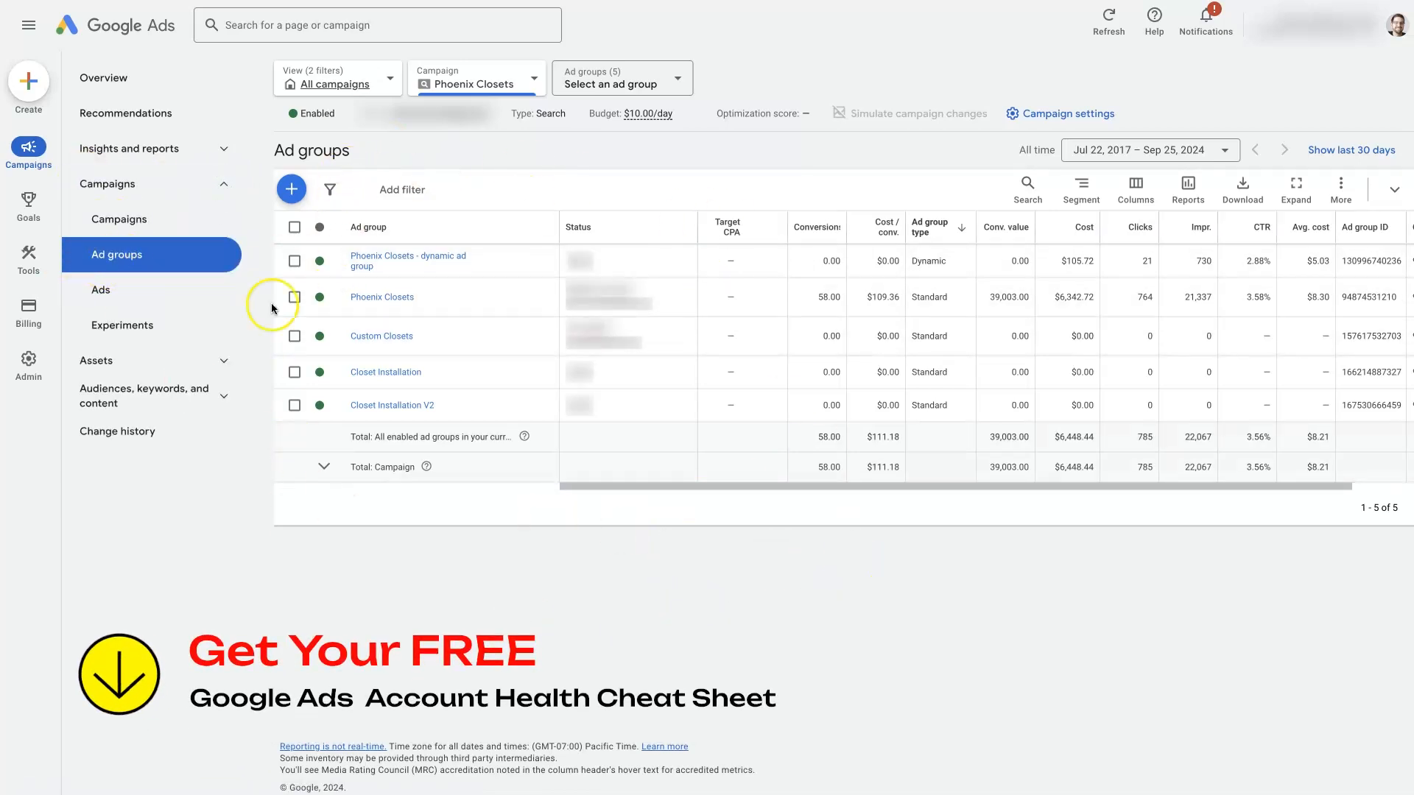
mouse_move(630, 632)
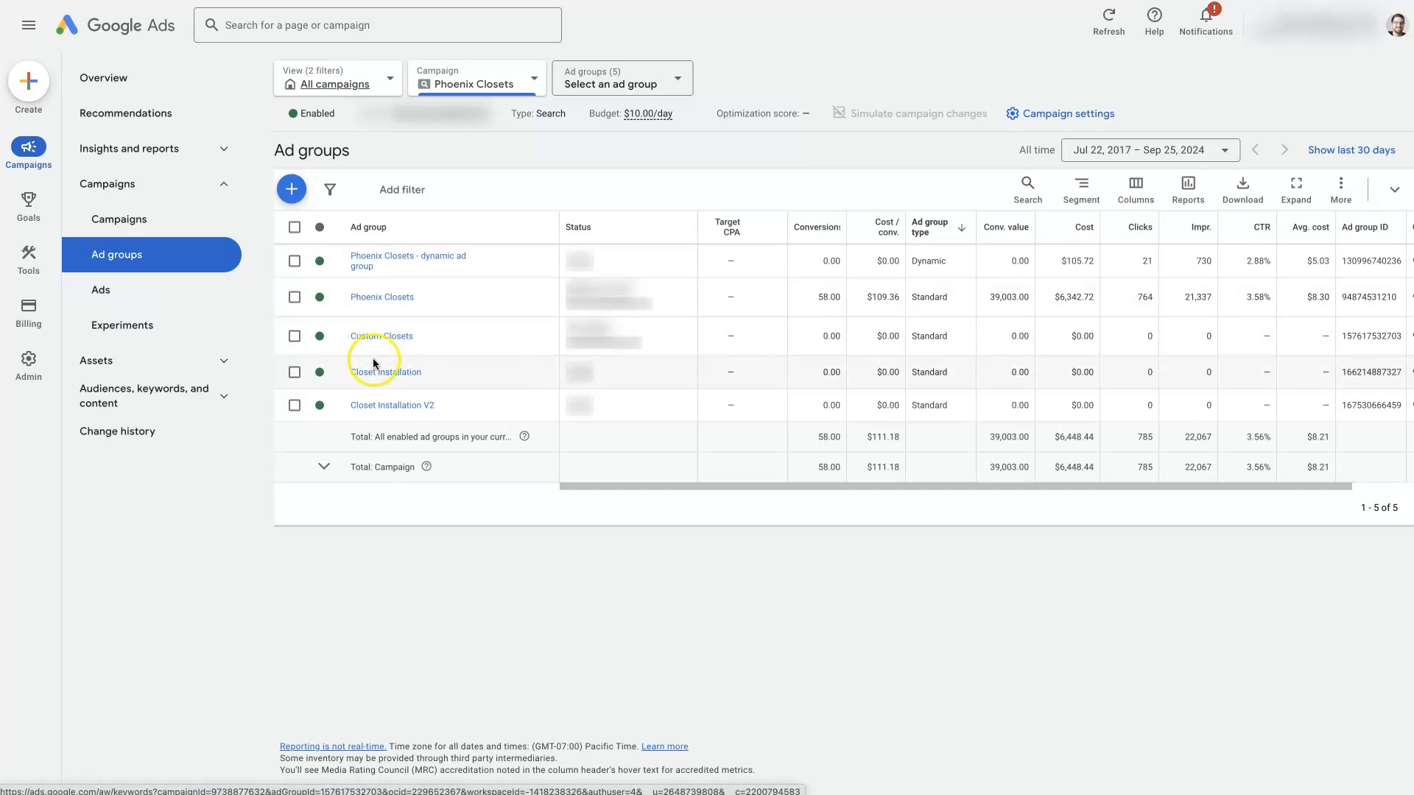
mouse_move(392, 405)
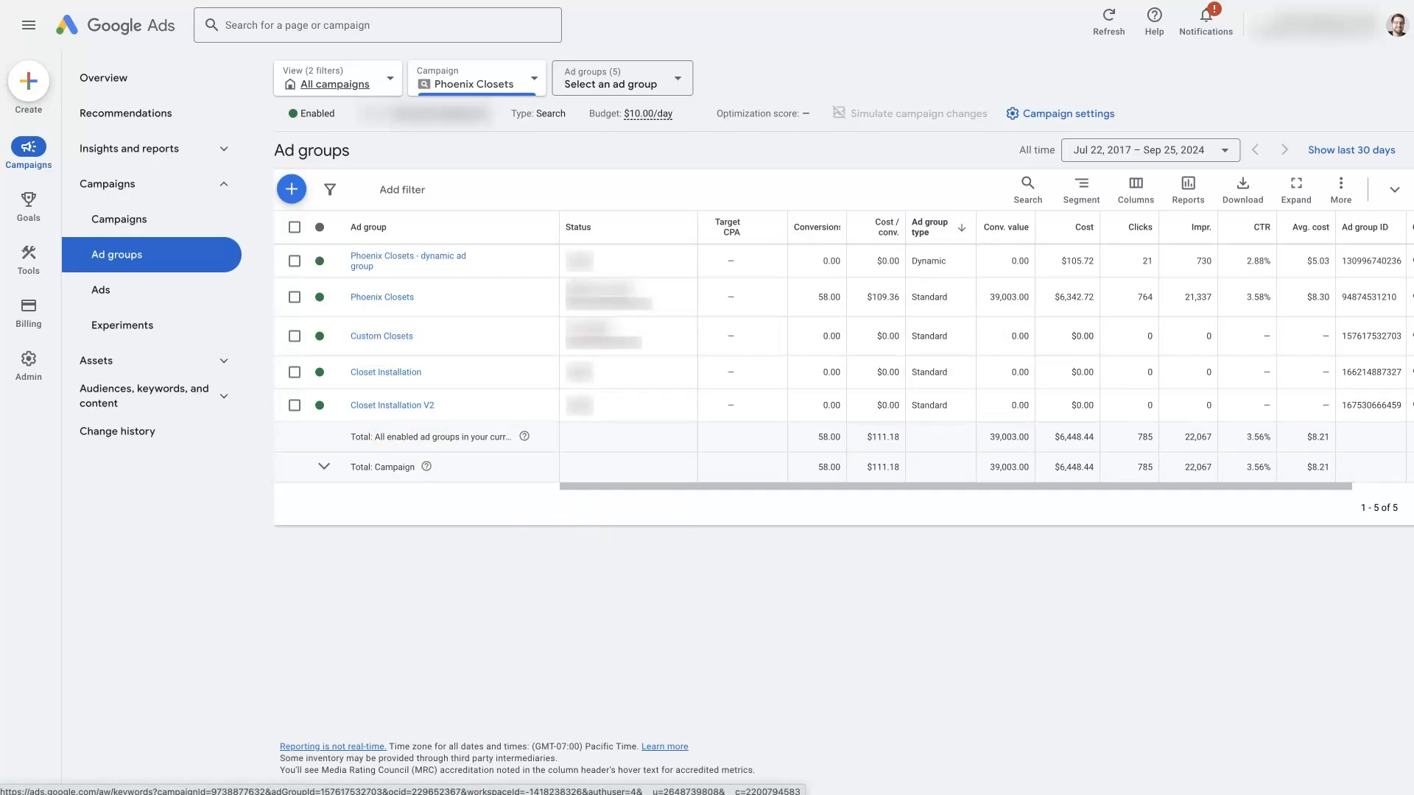
Step: View the Custom Closets keywords, then the Phoenix Closets ad group's ten search keywords
click(381, 336)
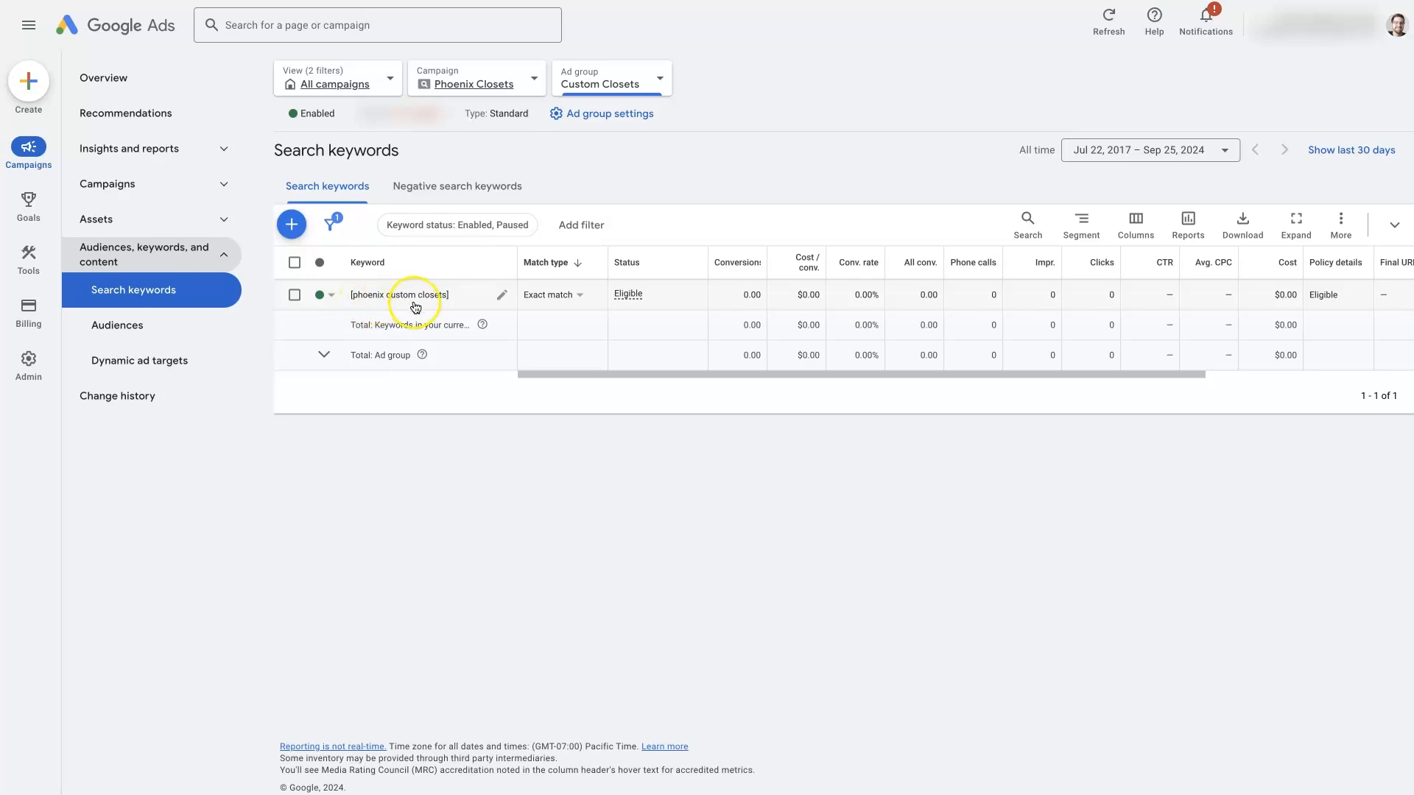
mouse_move(442, 306)
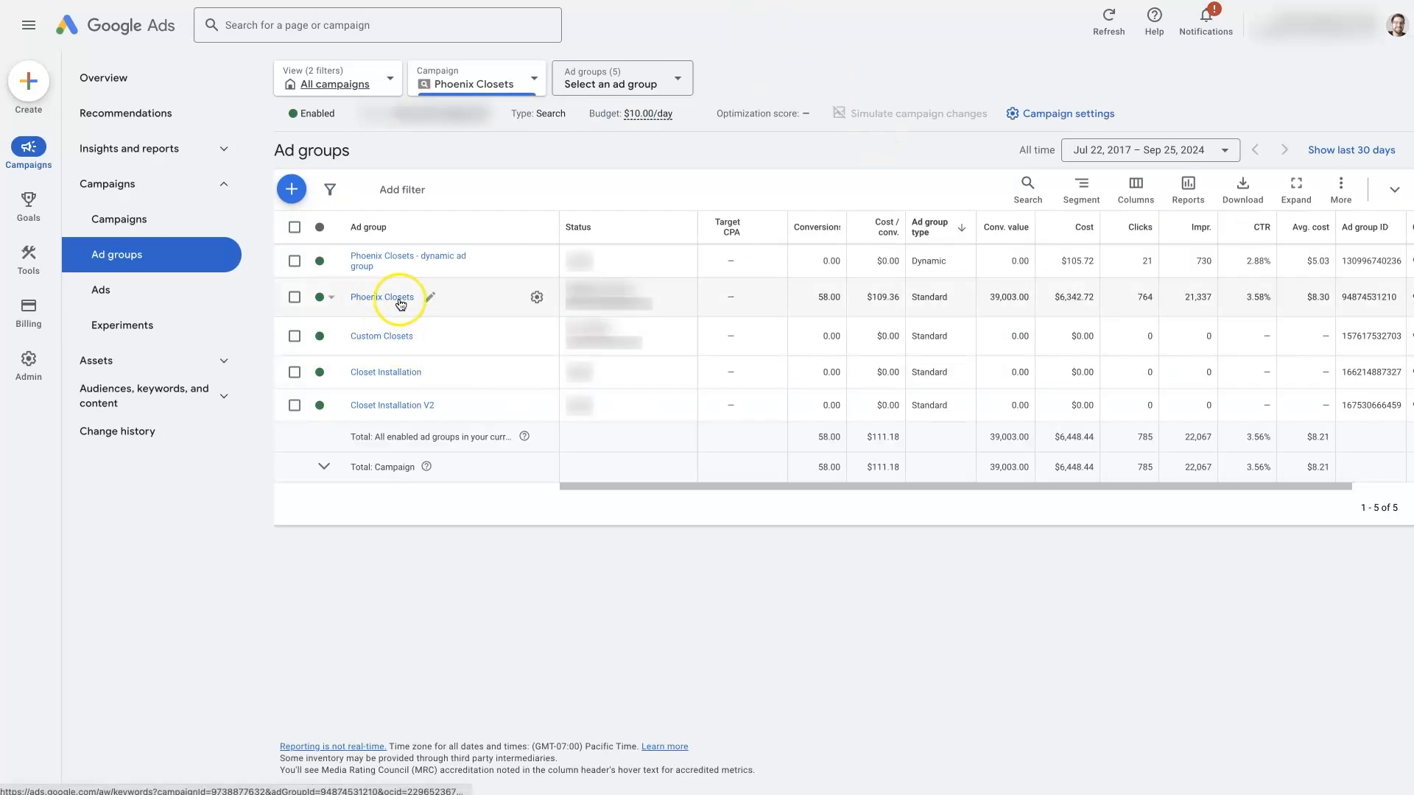
click(382, 296)
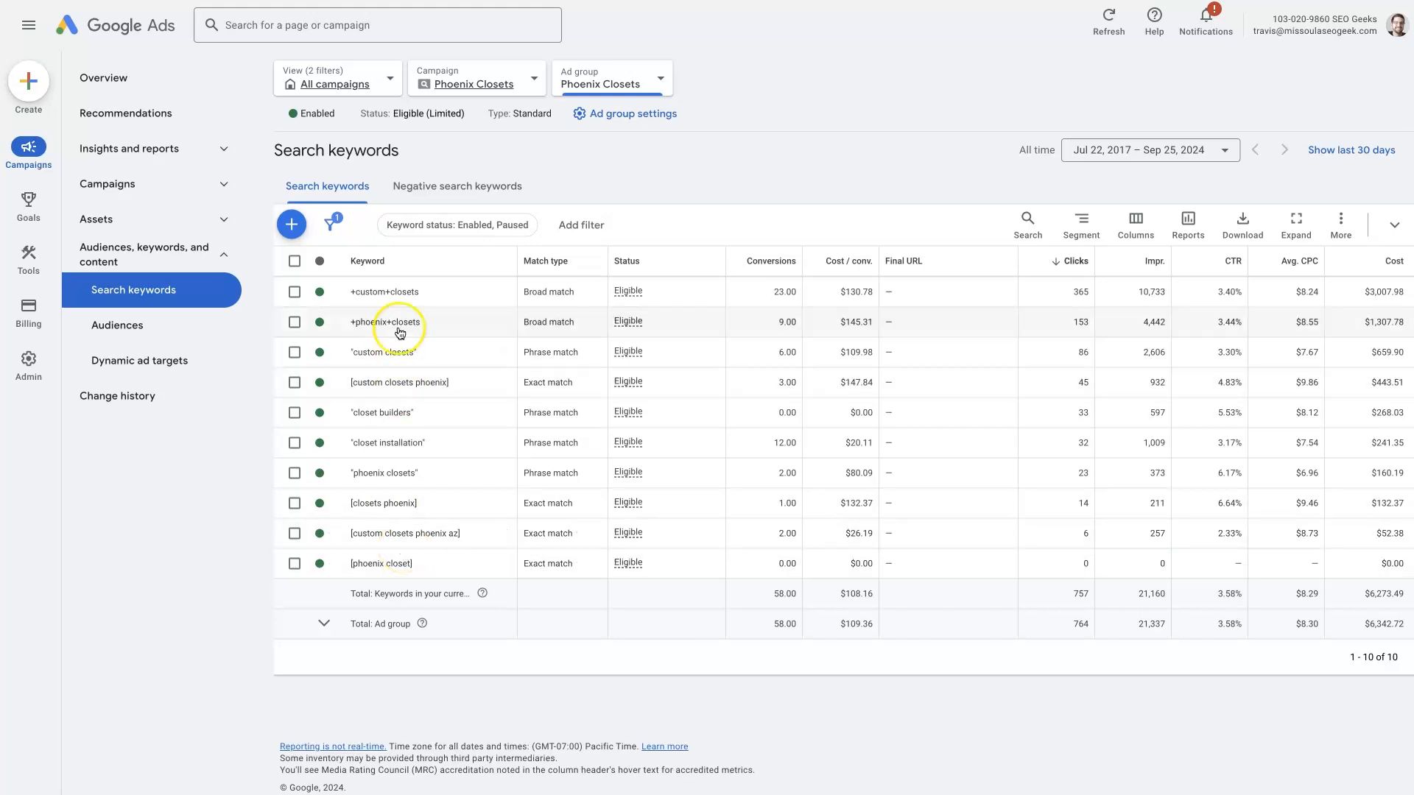
mouse_move(411, 552)
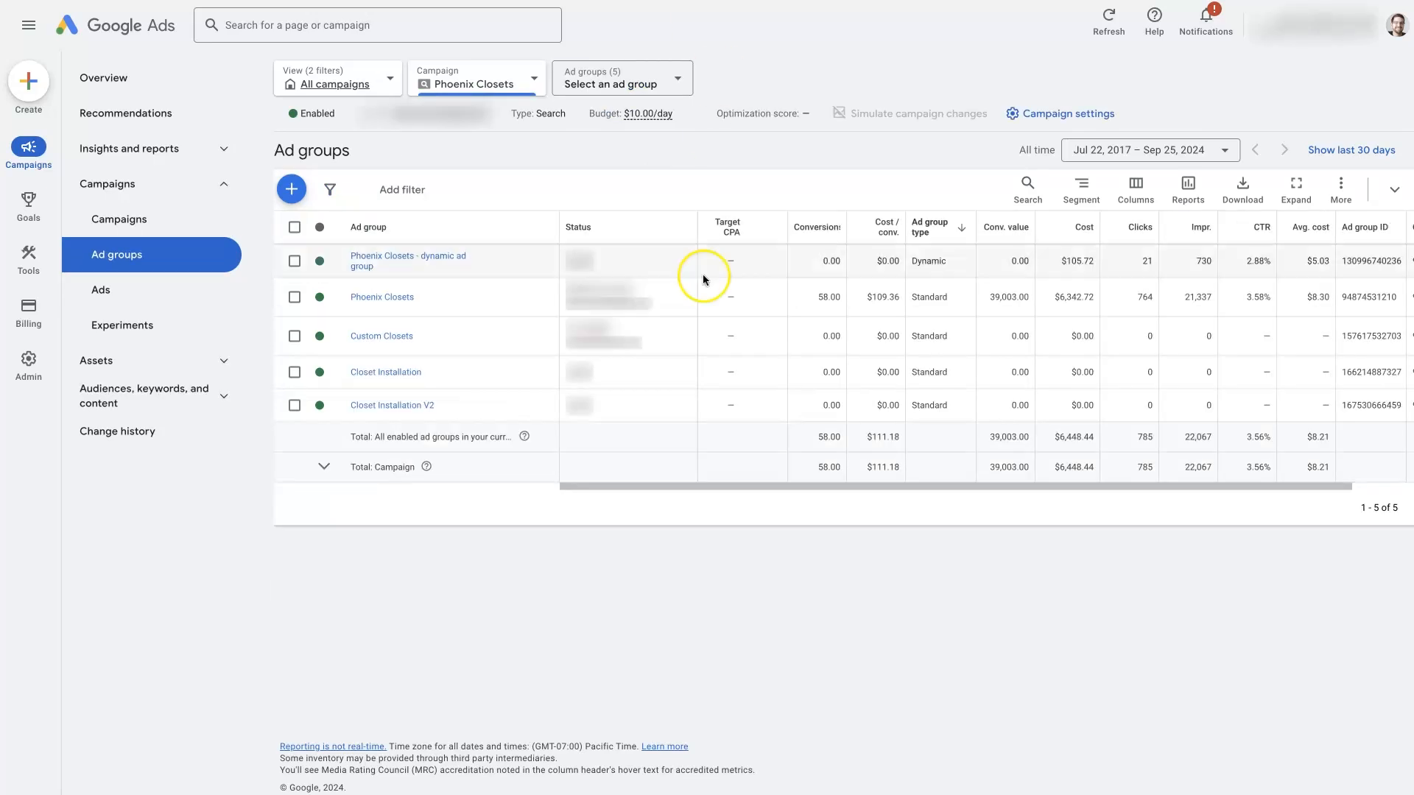
mouse_move(372, 336)
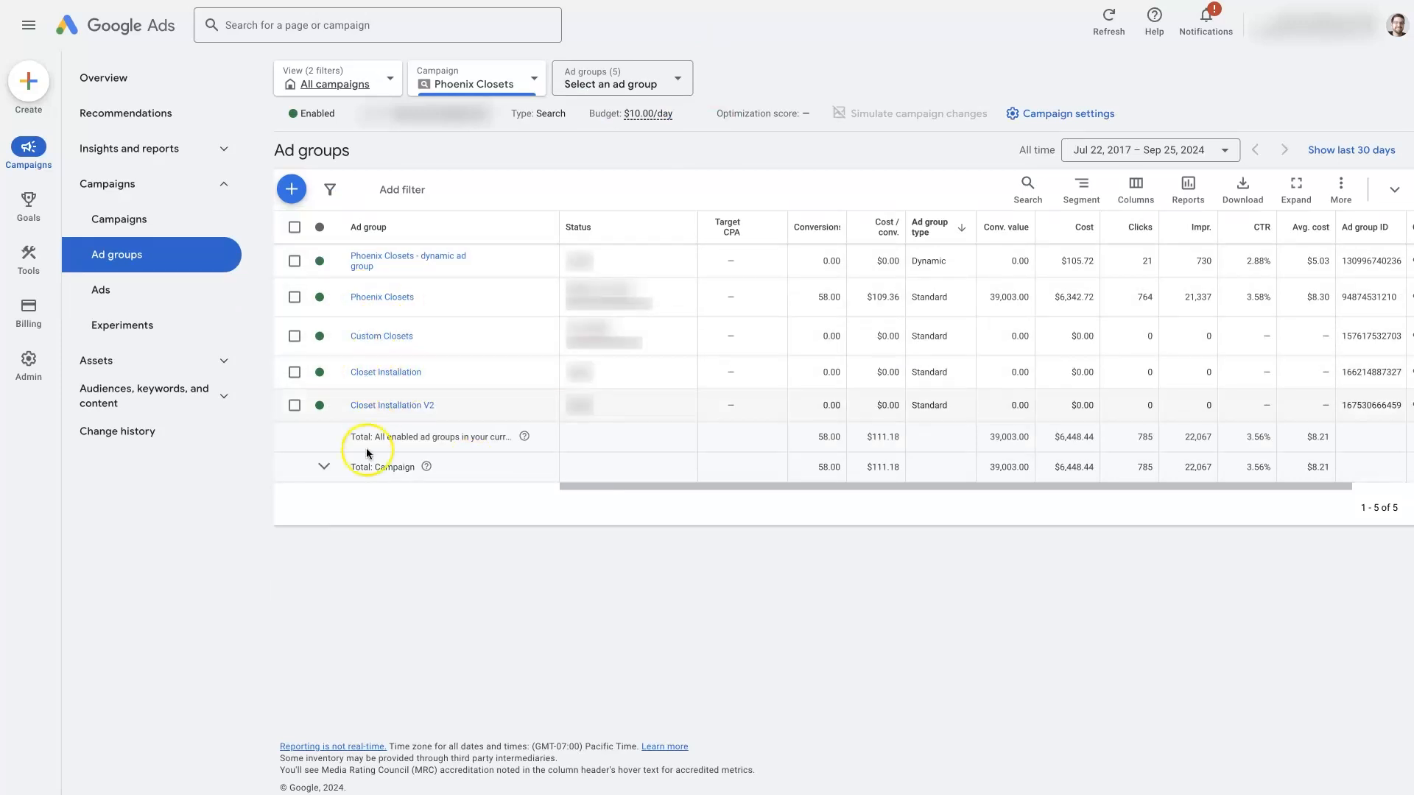
mouse_move(383, 565)
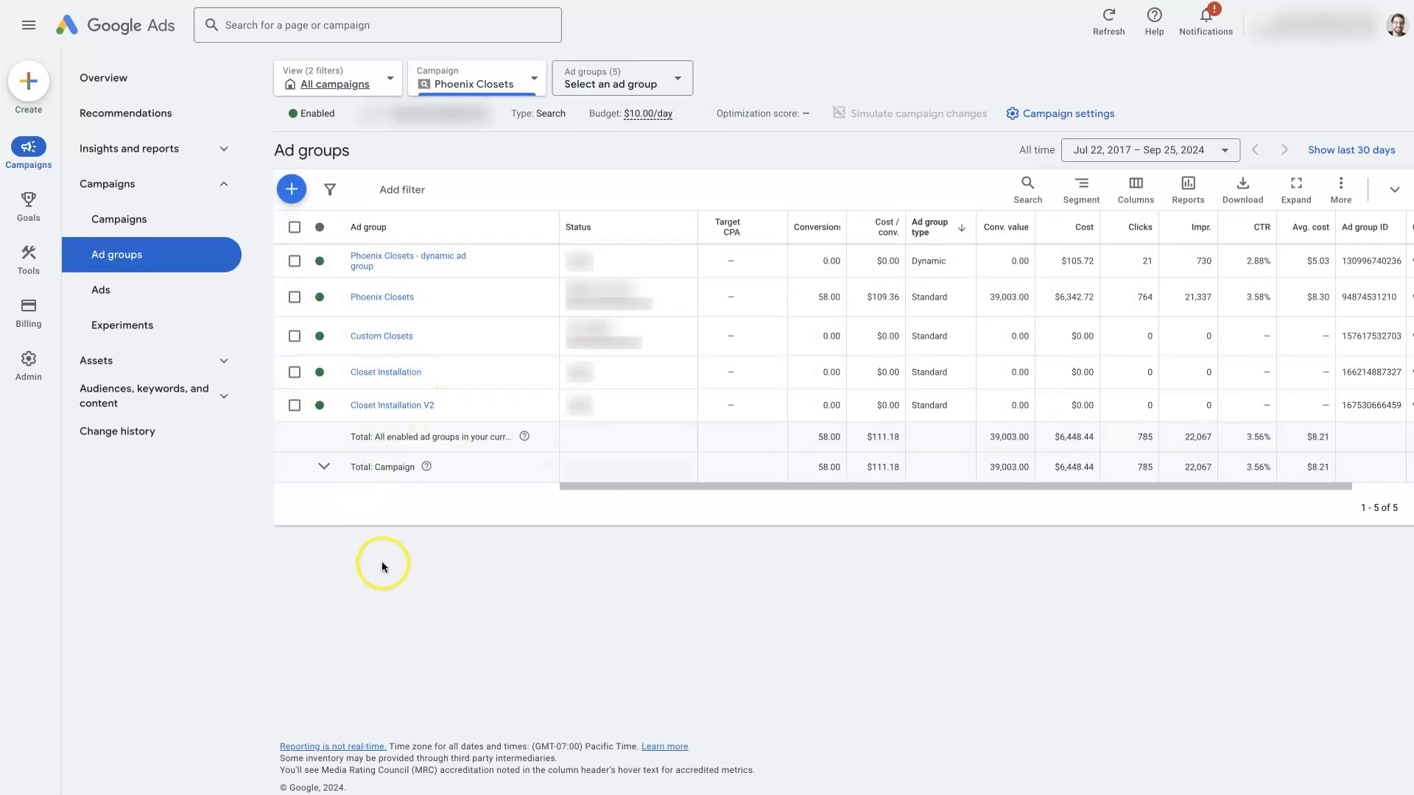
mouse_move(396, 343)
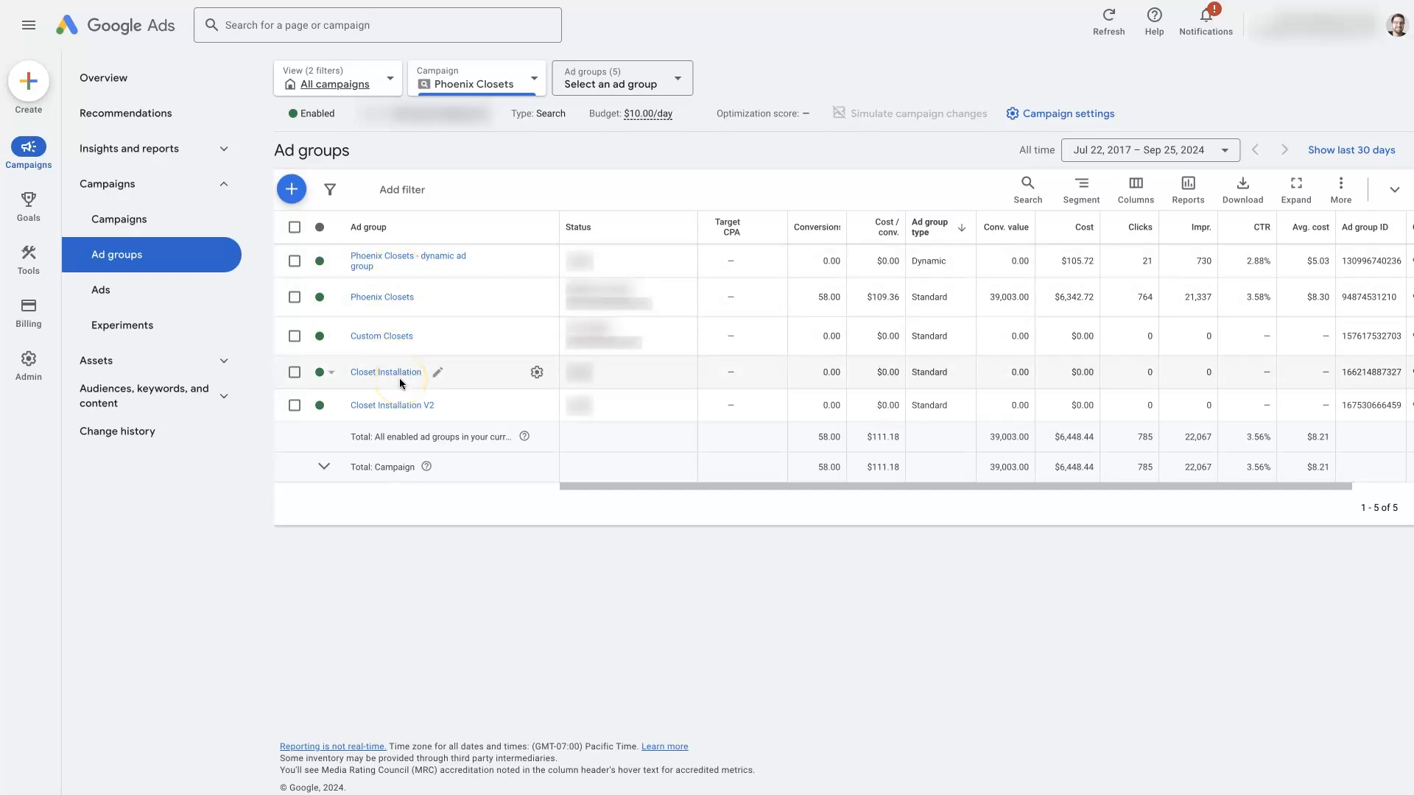
Step: View the Custom Closets ad group's single exact-match keyword, phoenix custom closets
click(380, 336)
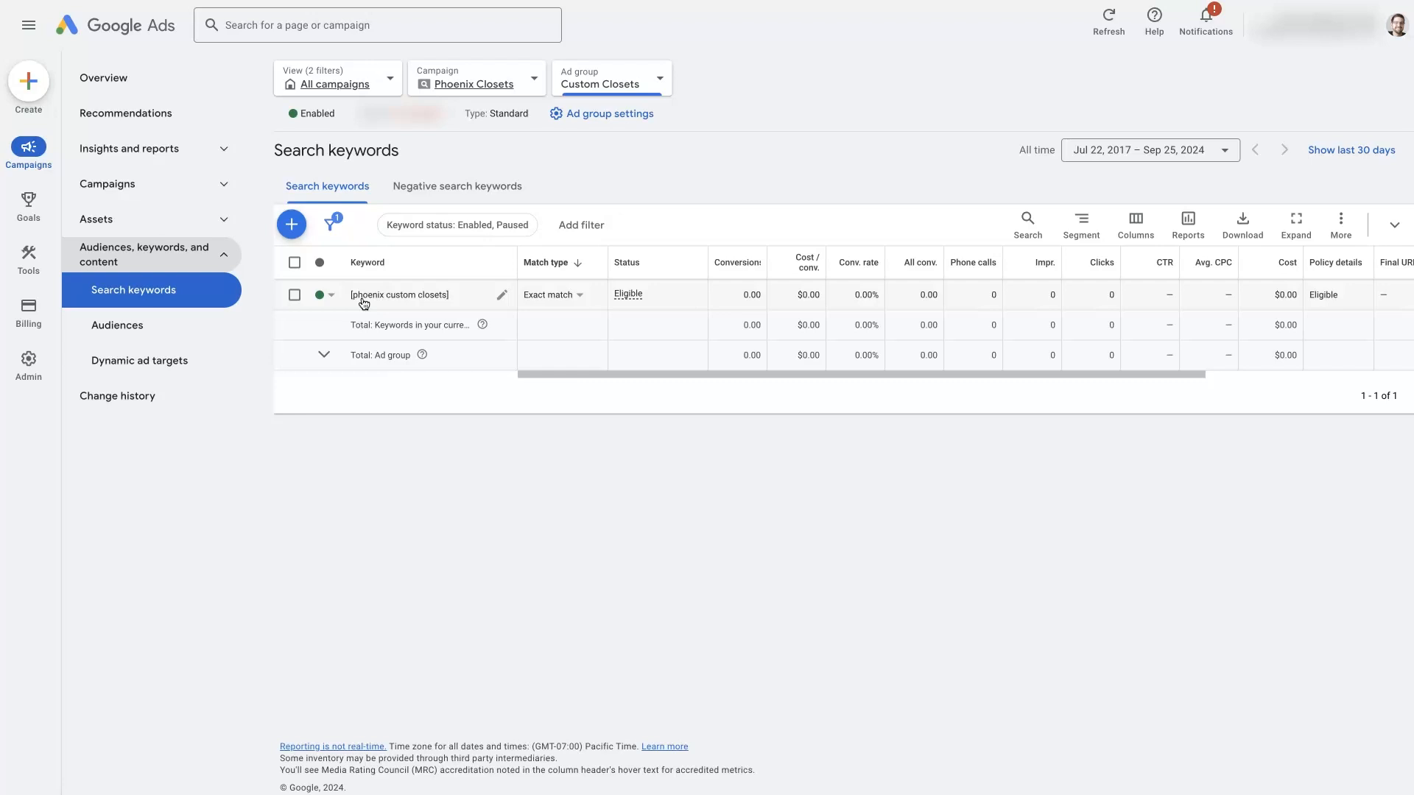
mouse_move(367, 305)
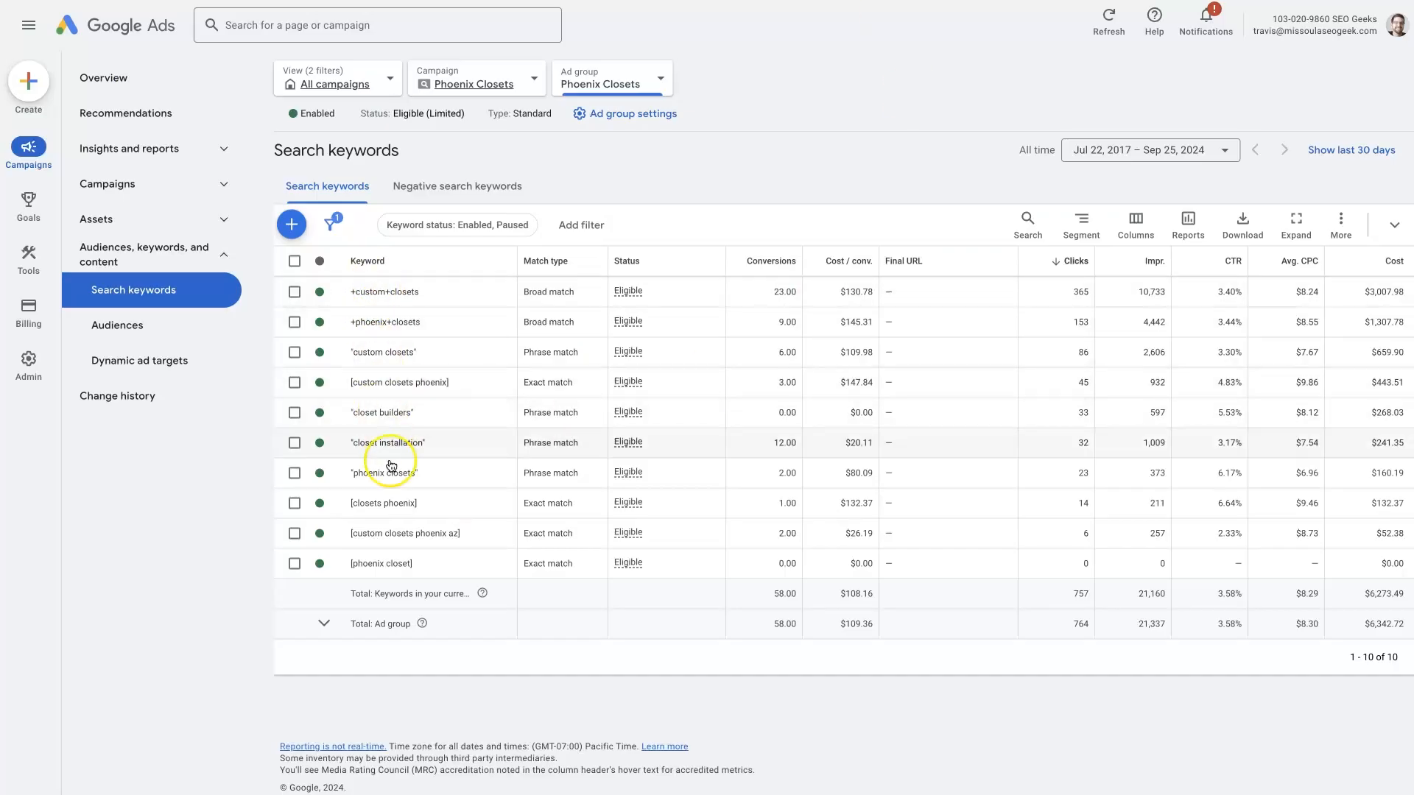
mouse_move(394, 533)
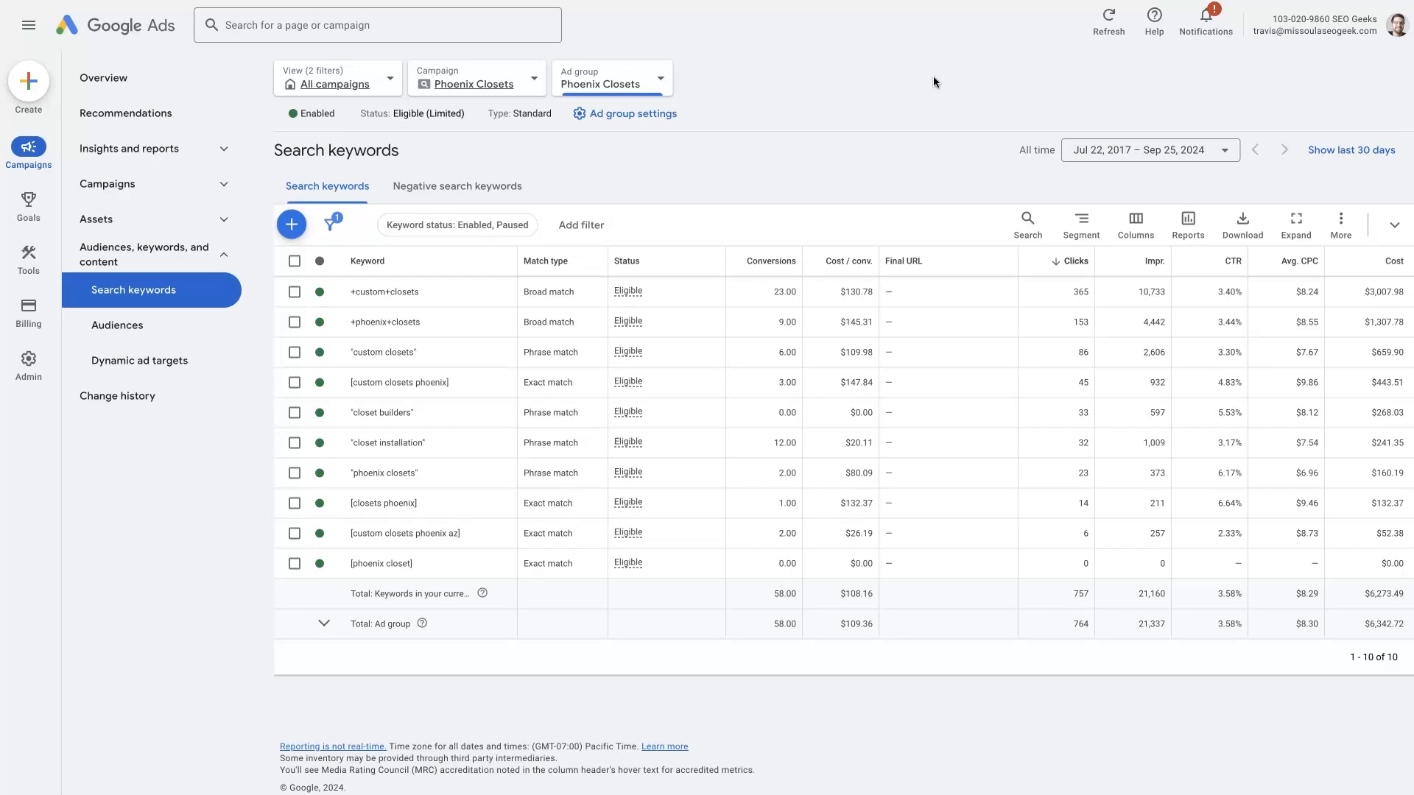
mouse_move(885, 99)
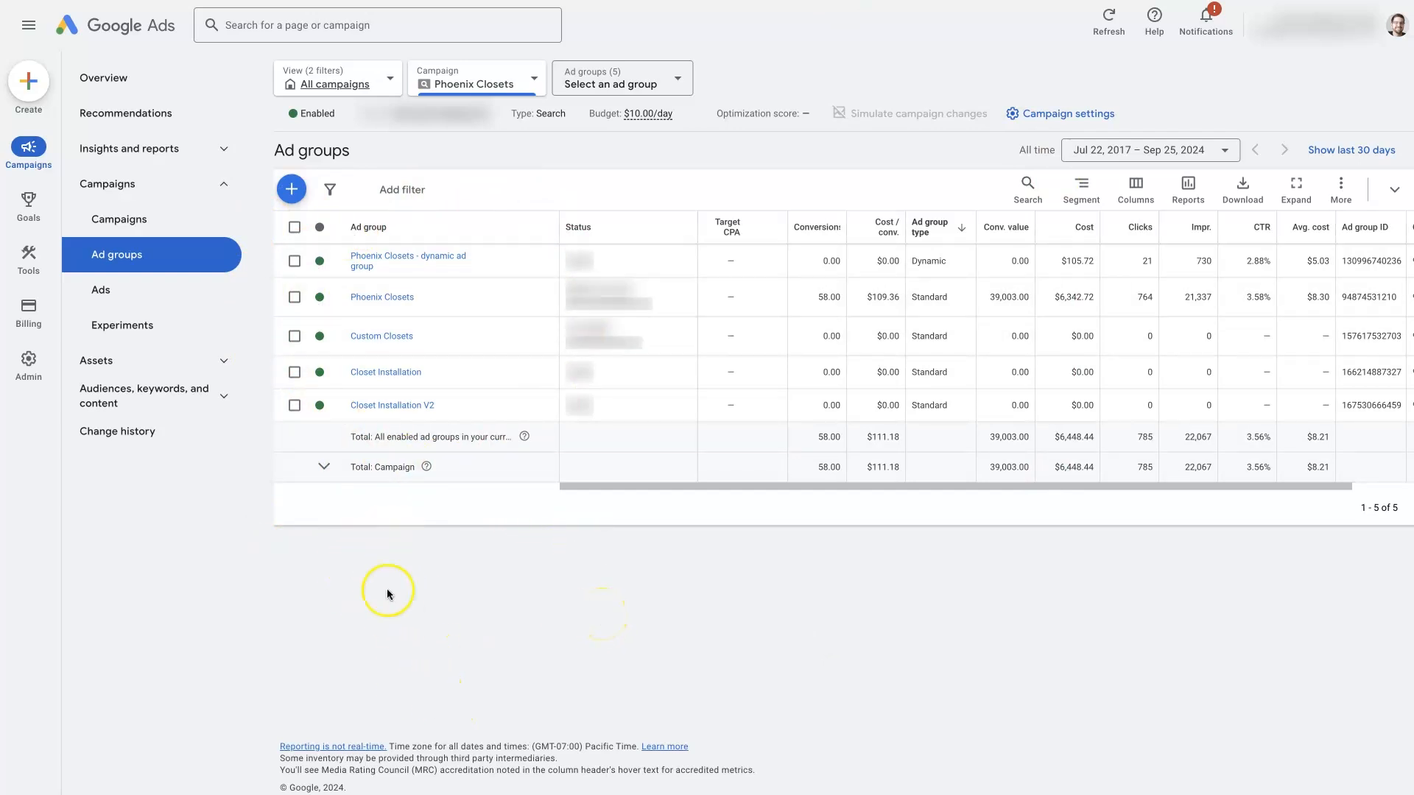
mouse_move(436, 673)
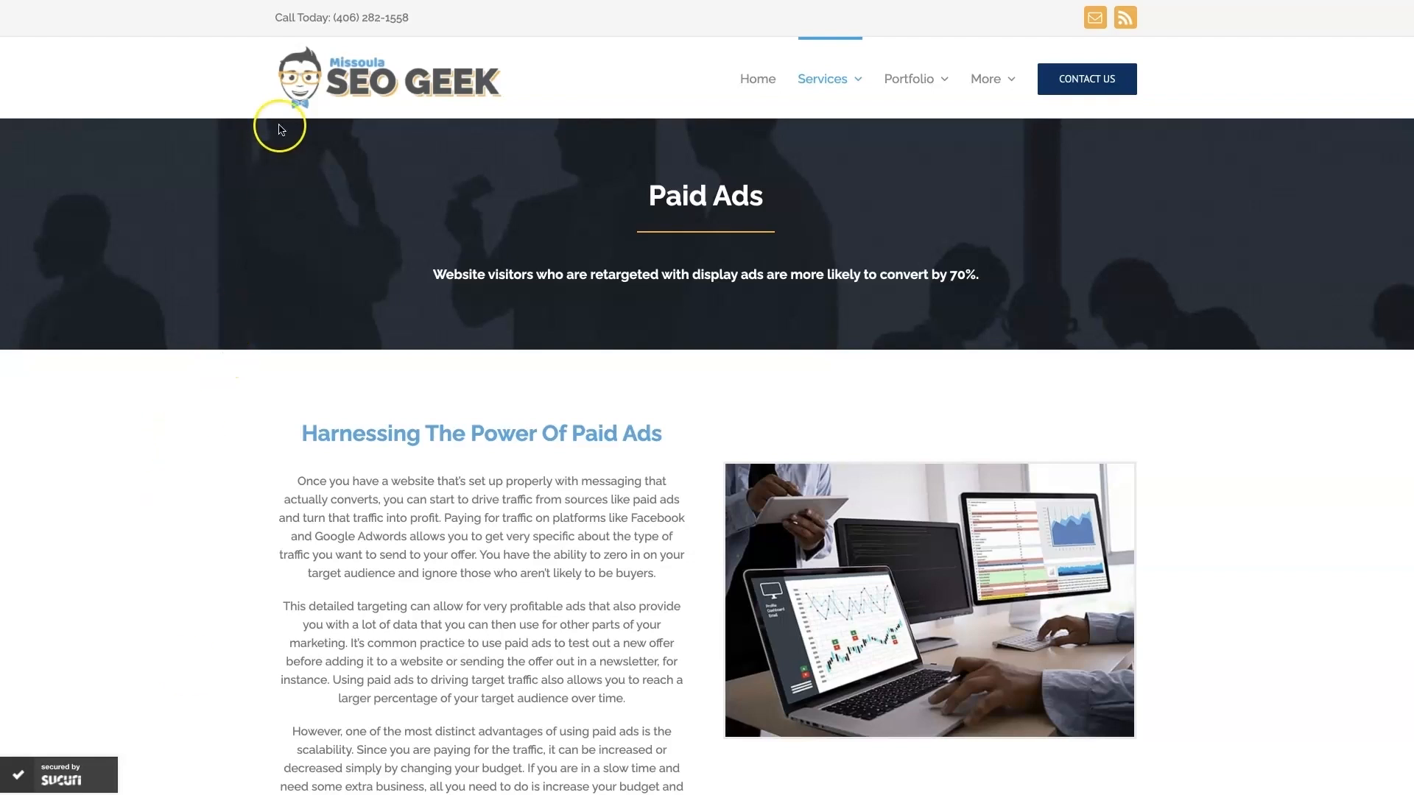
mouse_move(1278, 495)
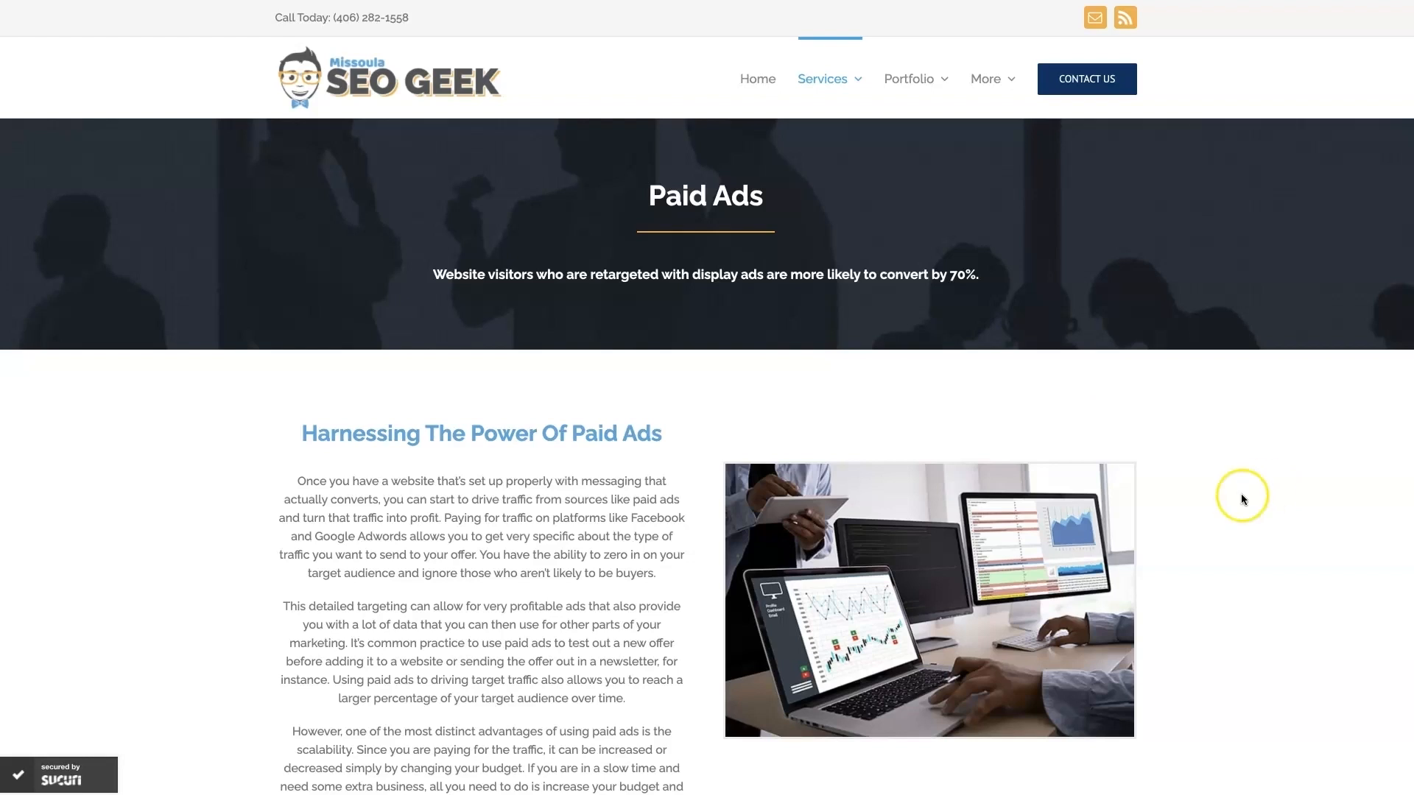
Step: Scroll the Paid Ads page down to the Increase Sales With Google Ads section and client reviews
scroll(down, 3)
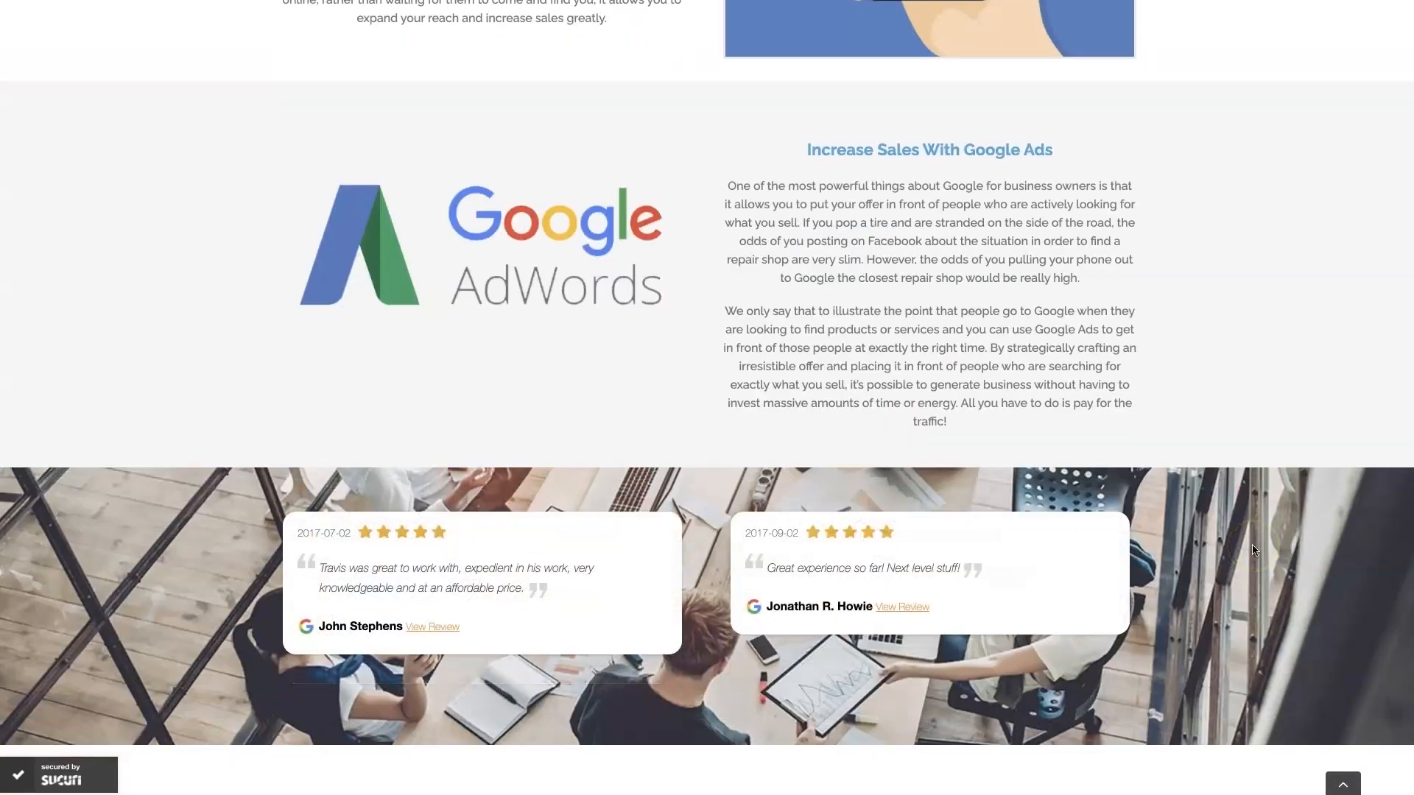
scroll(down, 3)
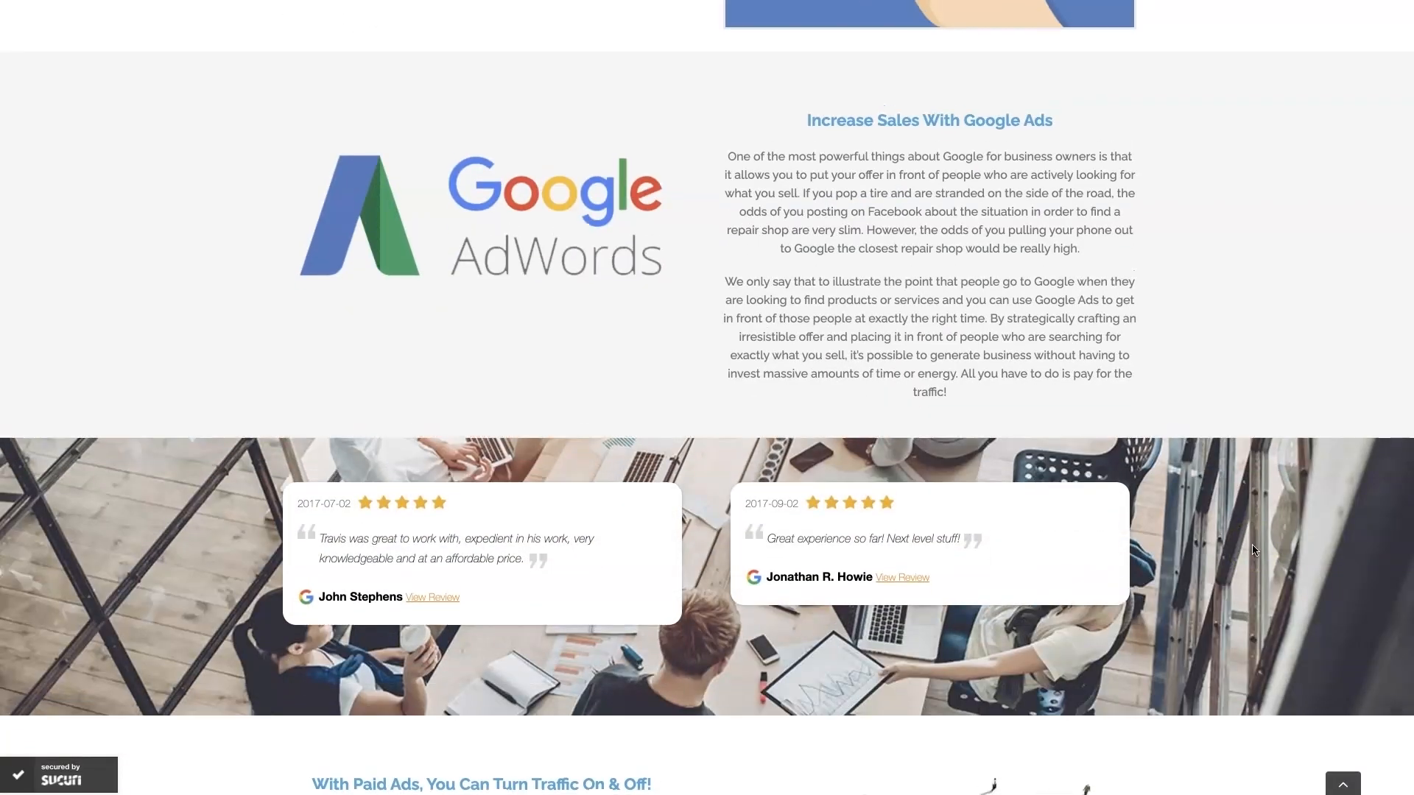
scroll(down, 3)
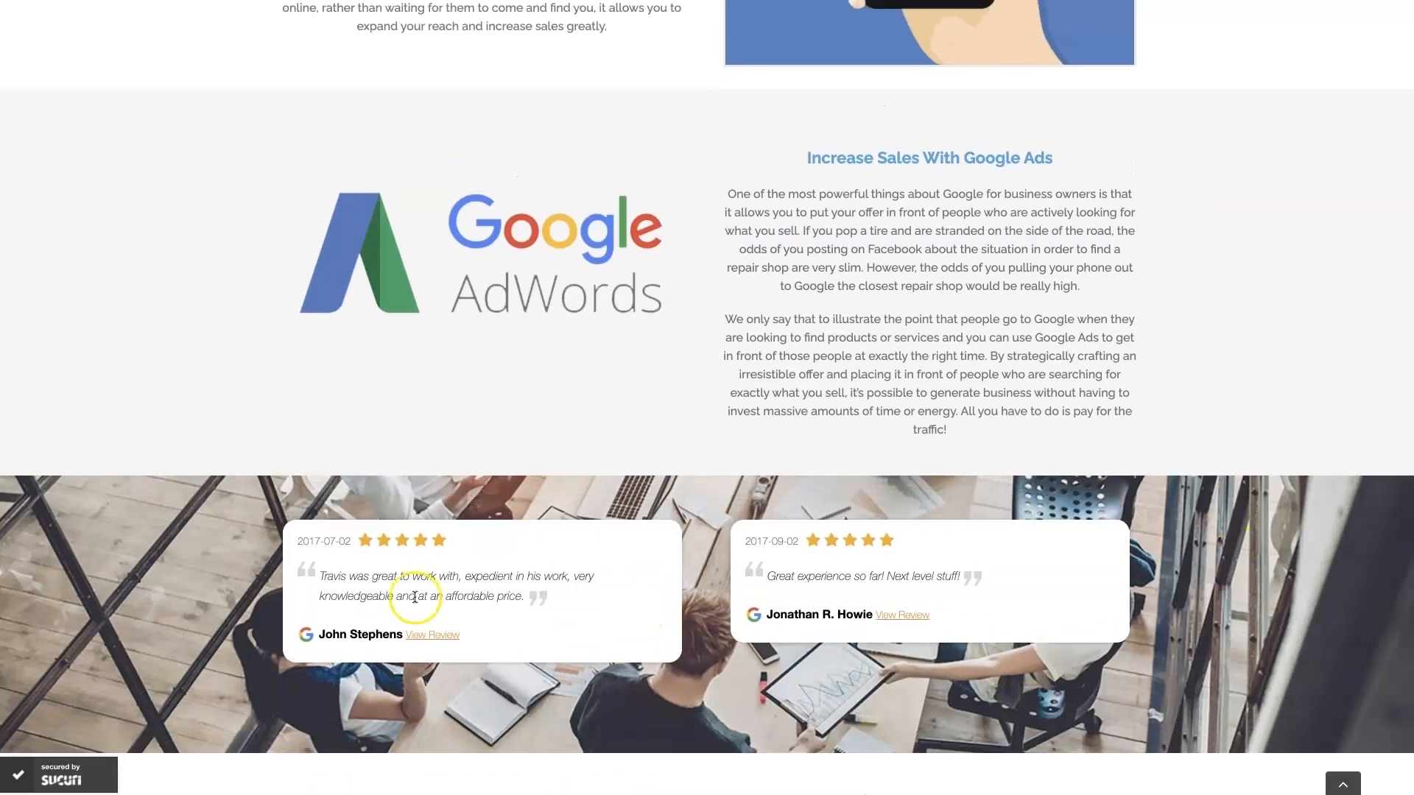
mouse_move(1250, 396)
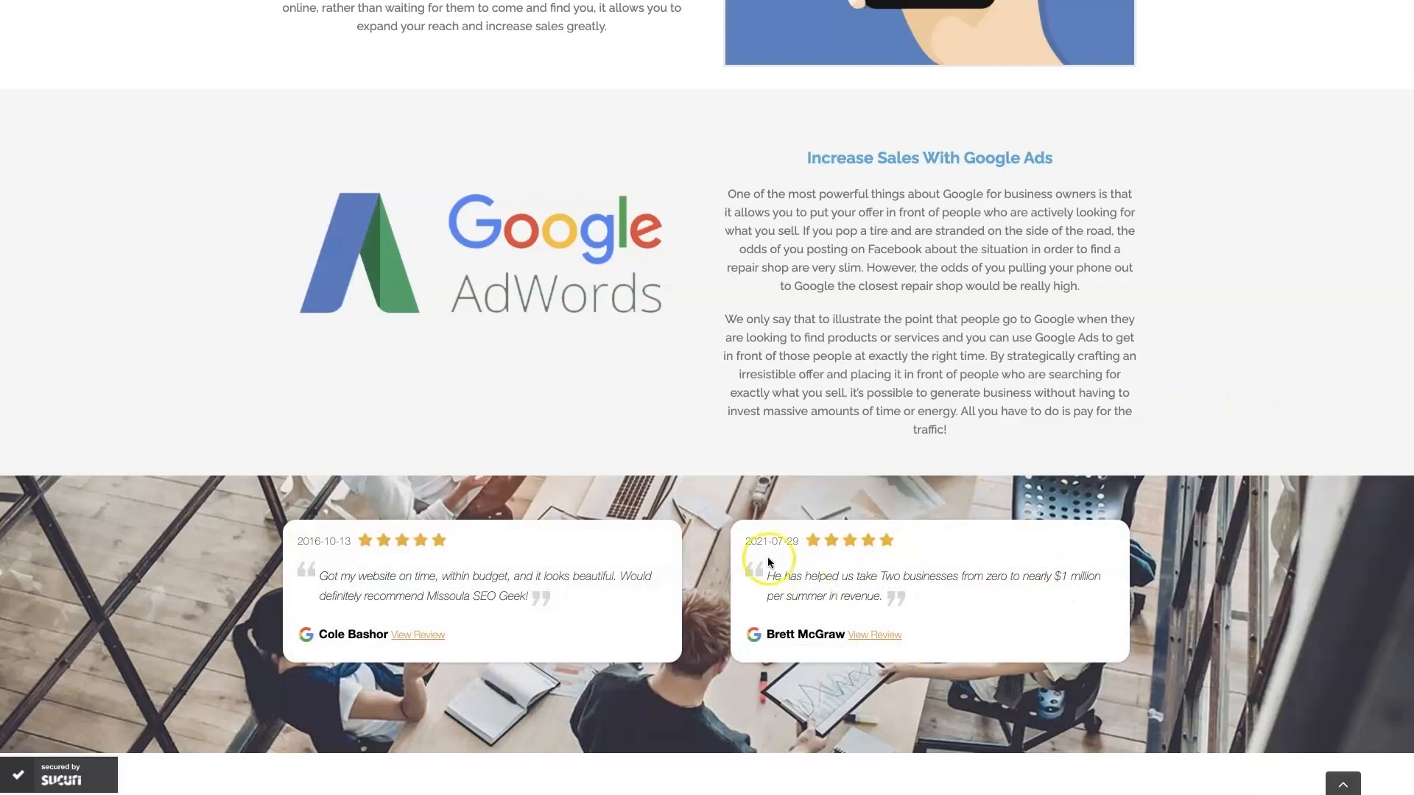
mouse_move(1346, 327)
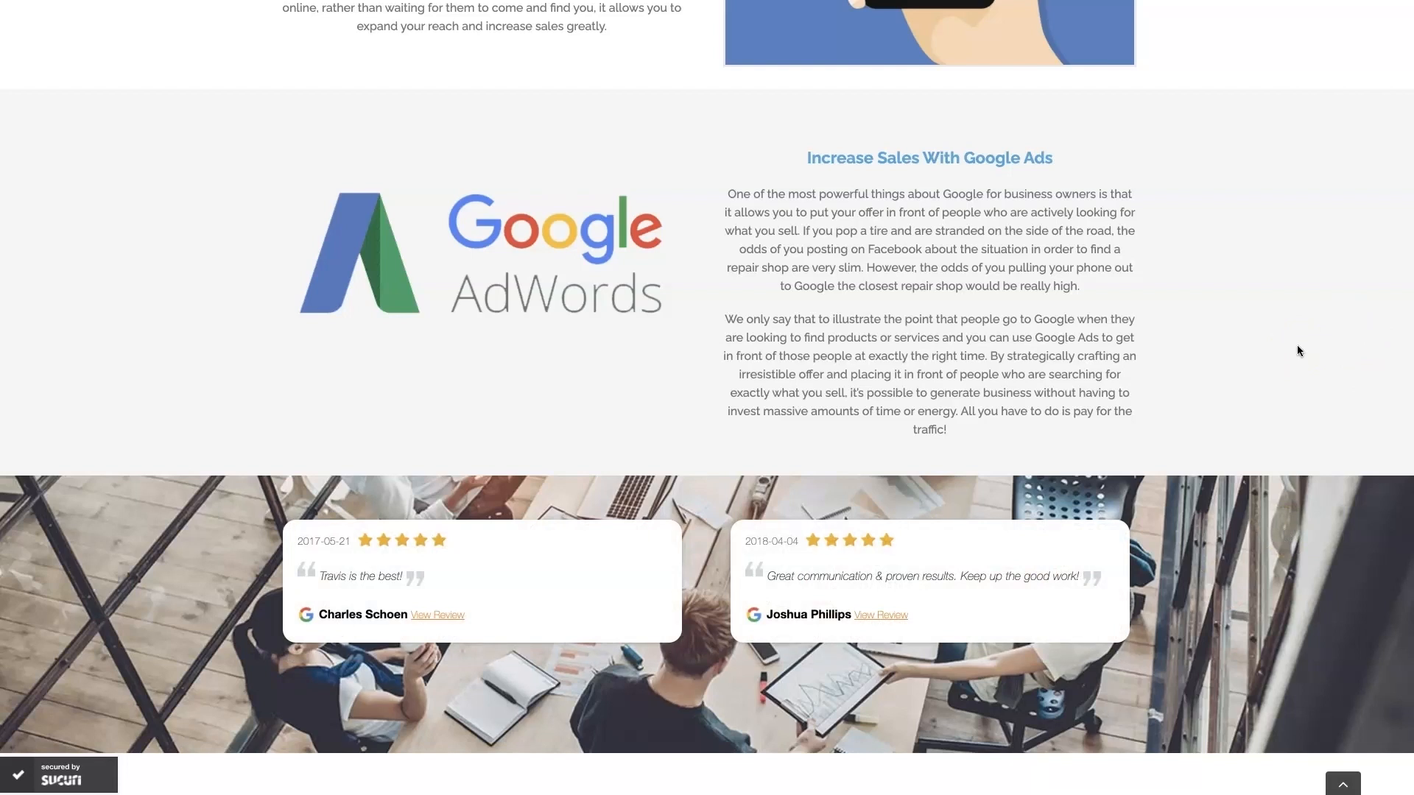
scroll(down, 3)
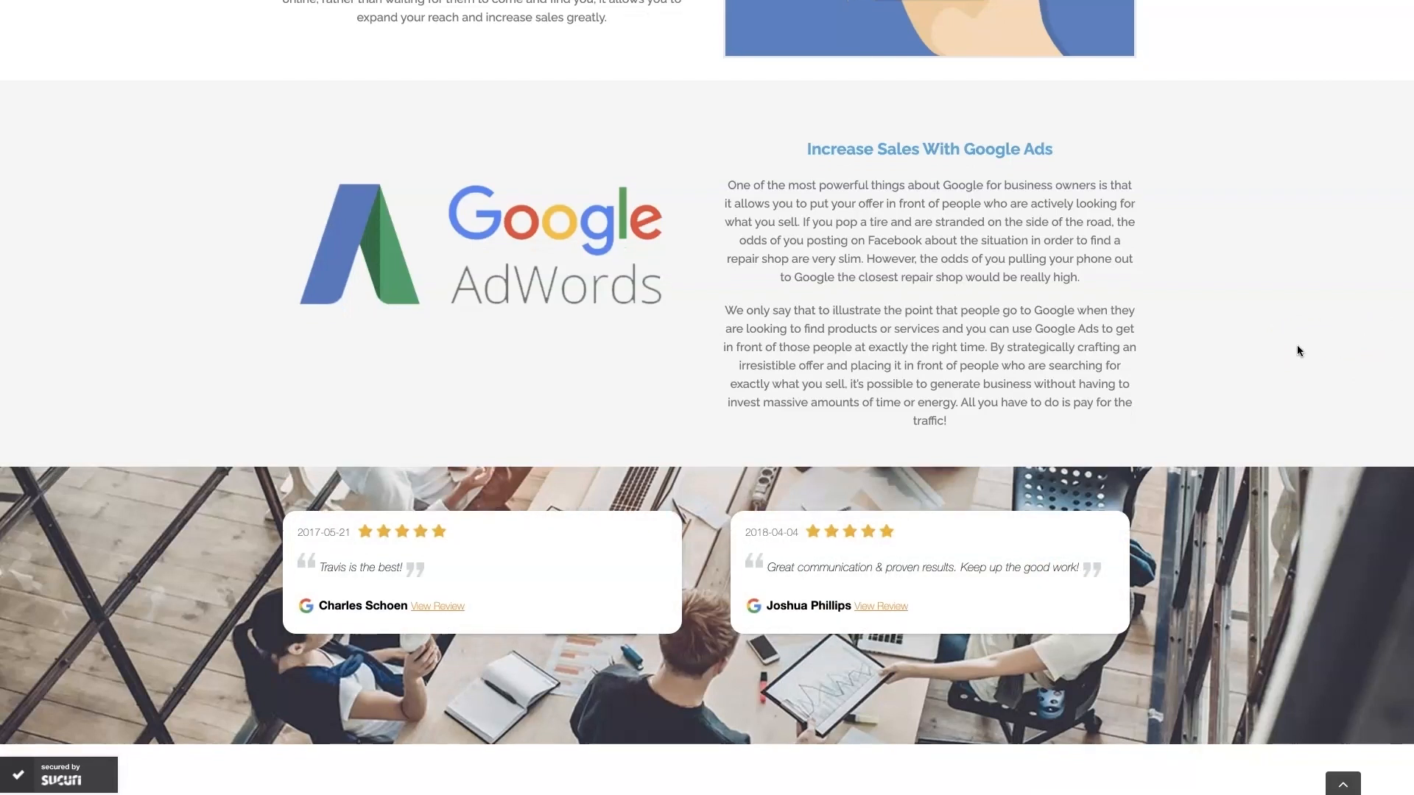